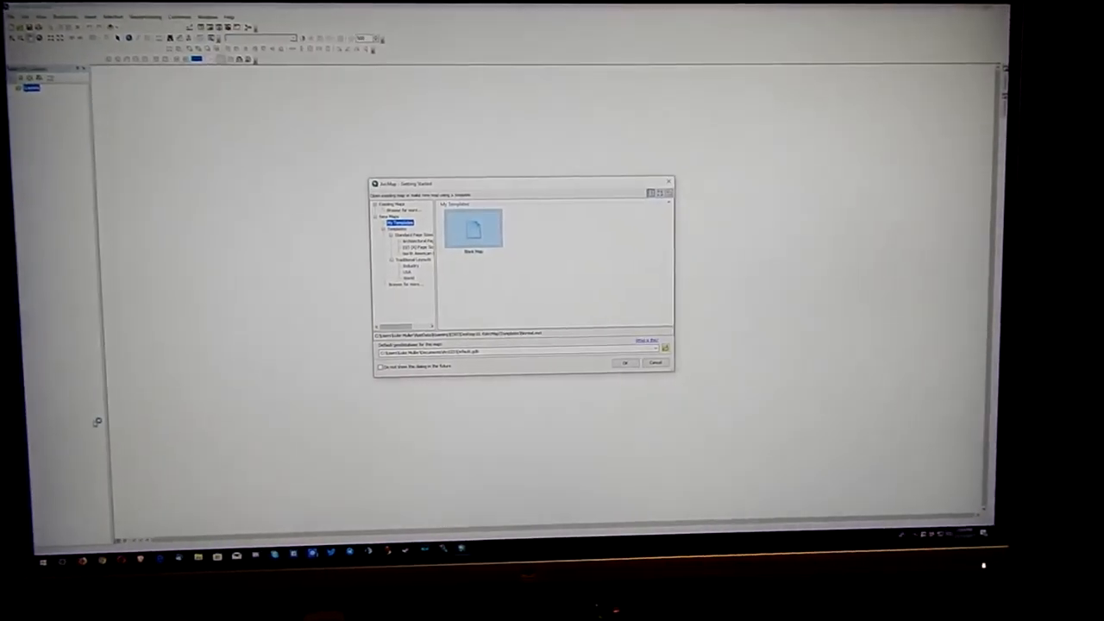
Step: Dismiss the ArcMap Getting Started dialog to reach the blank map
click(624, 362)
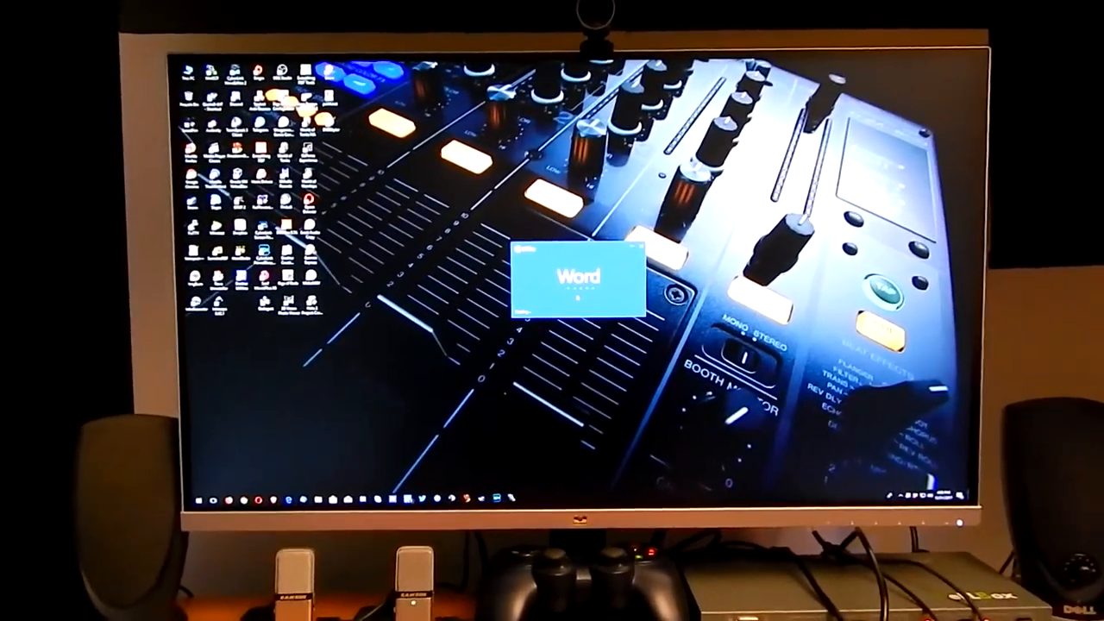
Step: Create a new résumé from the YOUR NAME template, then launch Excel
click(577, 278)
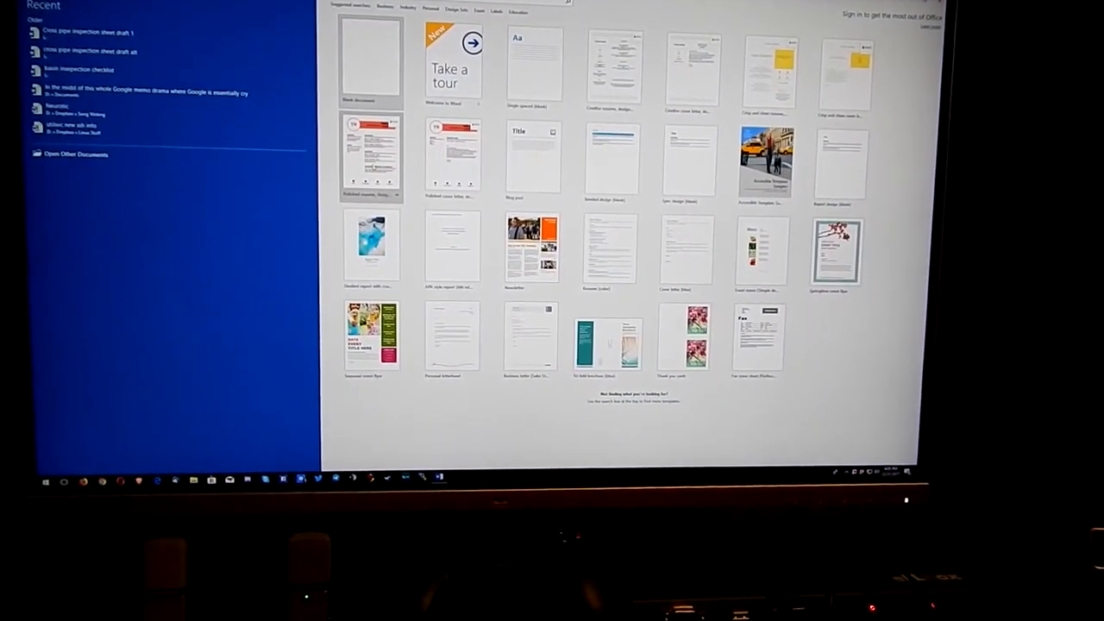
click(373, 156)
text(excel 2016)
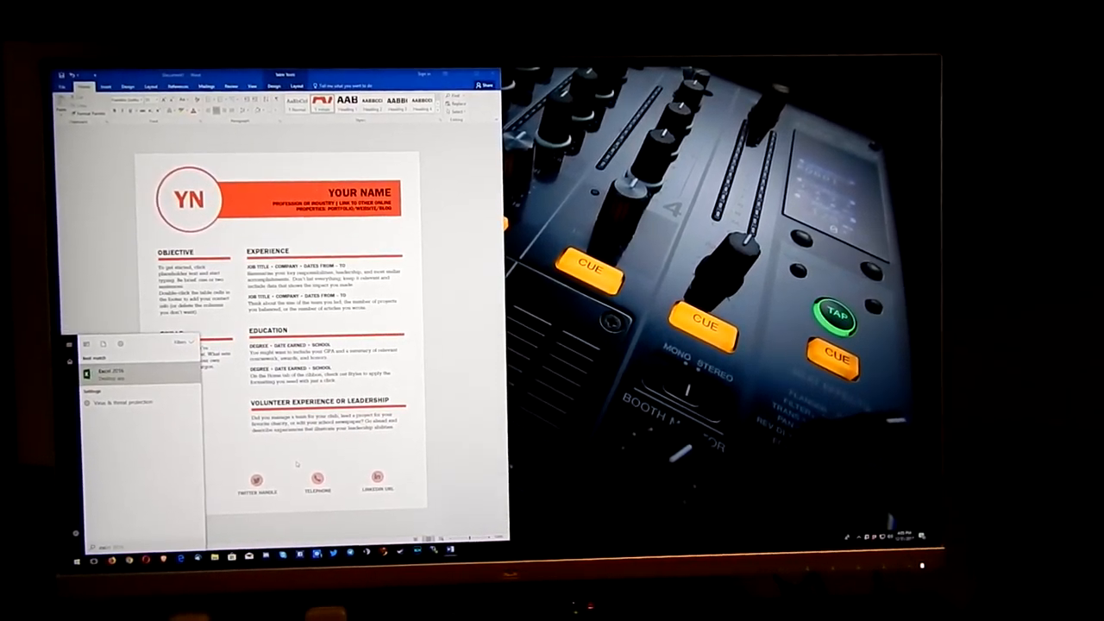
click(113, 372)
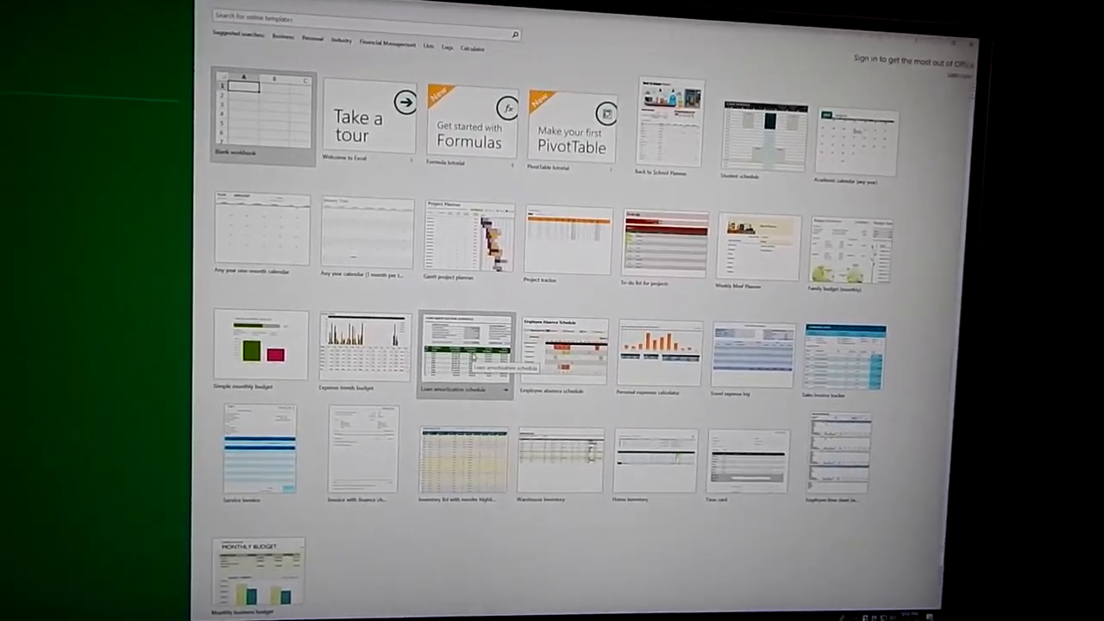
Step: Select the Loan amortization schedule template and create it so it downloads
click(464, 354)
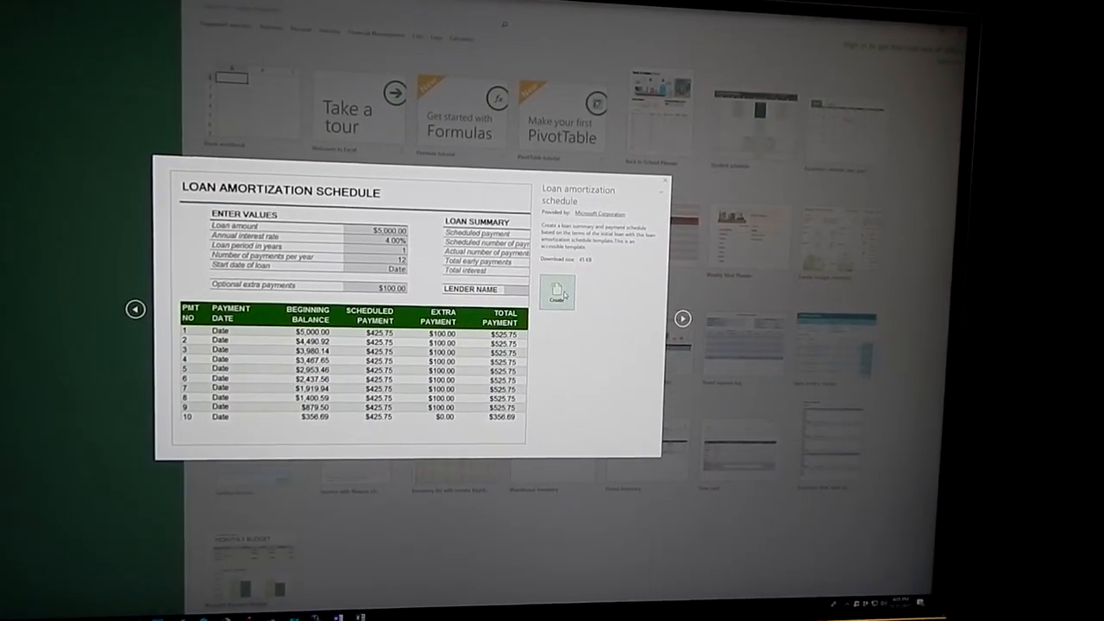
click(556, 294)
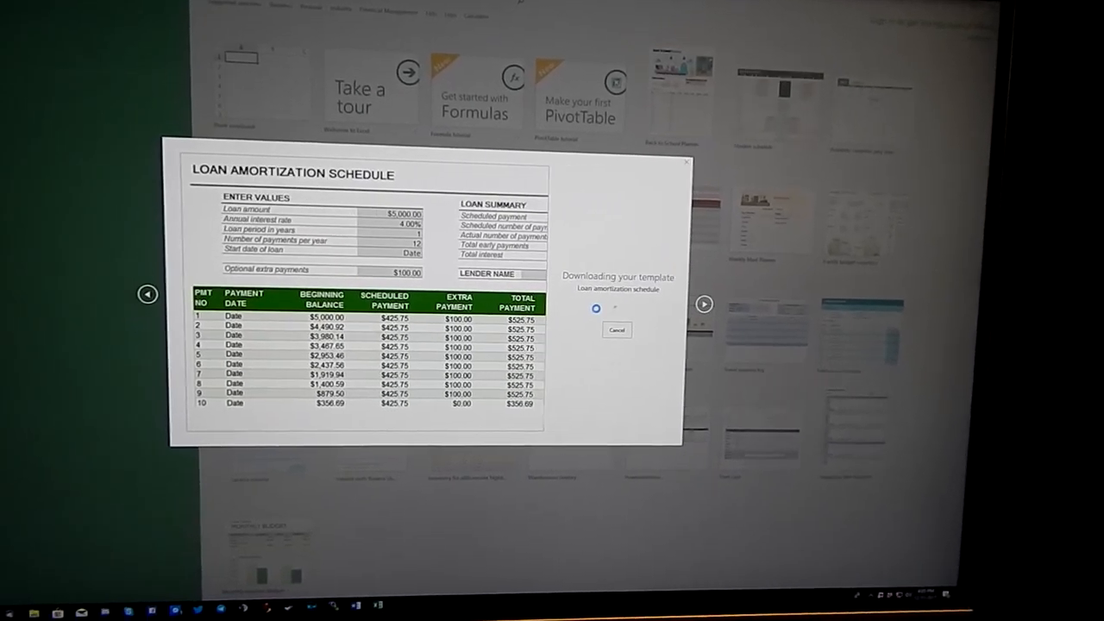